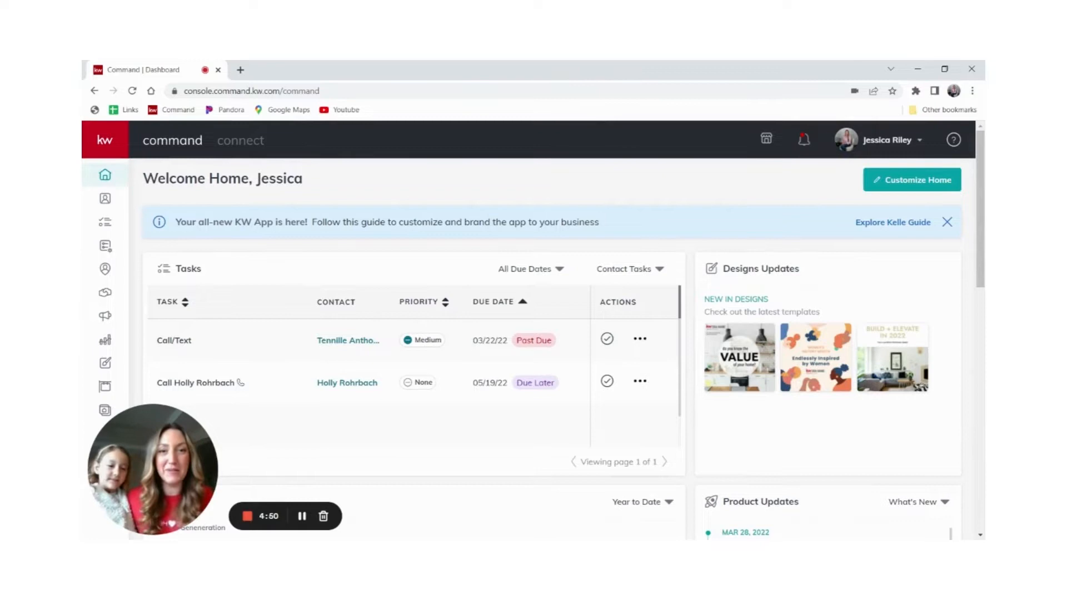
{"action": "mouse_move", "coordinate": [683, 87]}
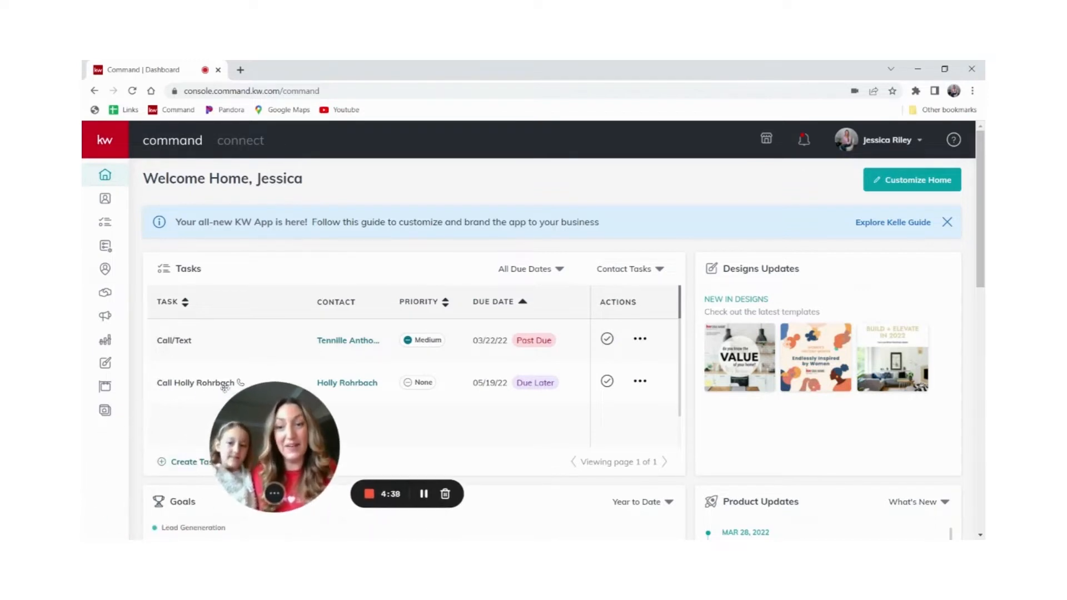
Step: From the Consumer section, create a new page as a lead-generation landing page
{"action": "left_click", "coordinate": [105, 410]}
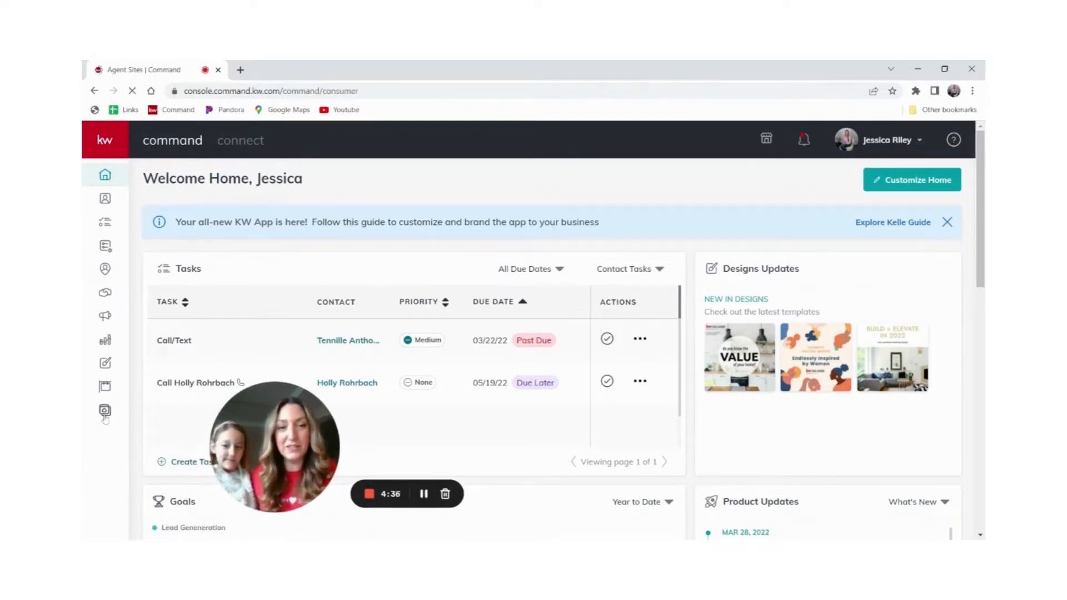
{"action": "left_click", "coordinate": [105, 410]}
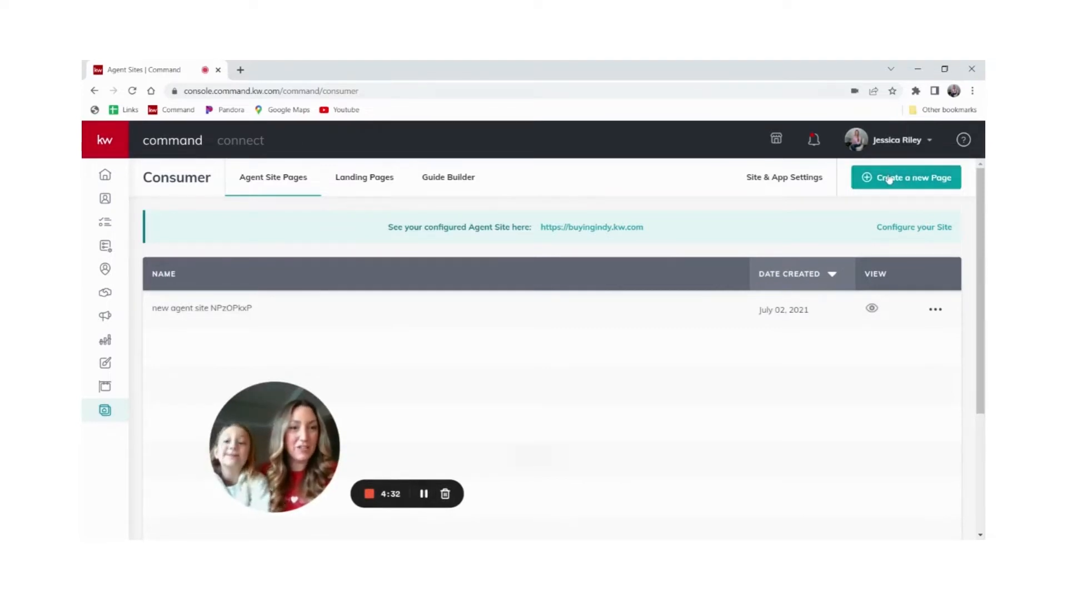
{"action": "left_click", "coordinate": [906, 177]}
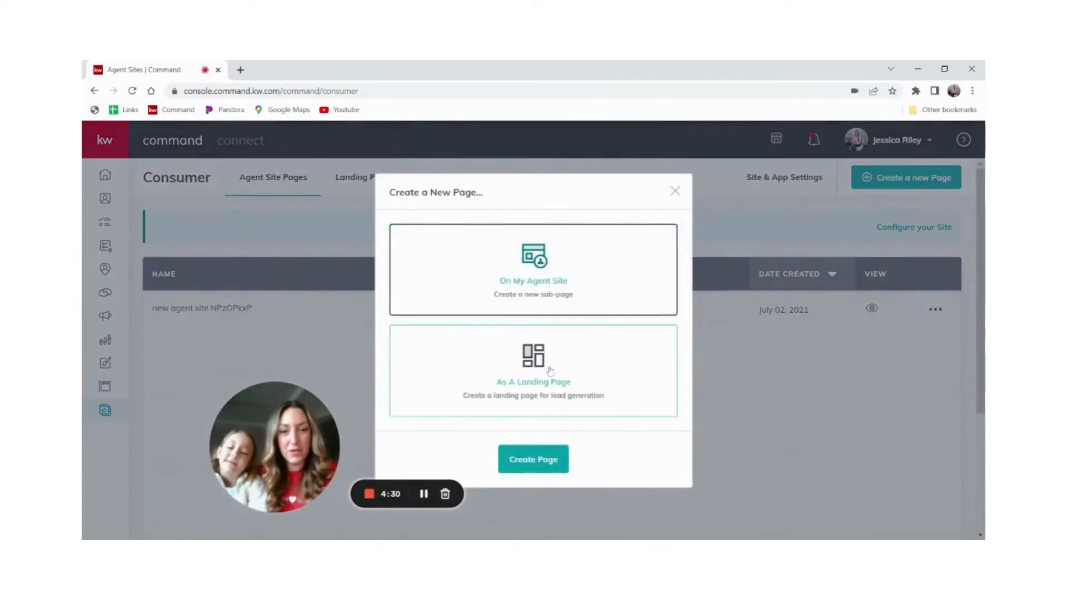
{"action": "left_click", "coordinate": [532, 371]}
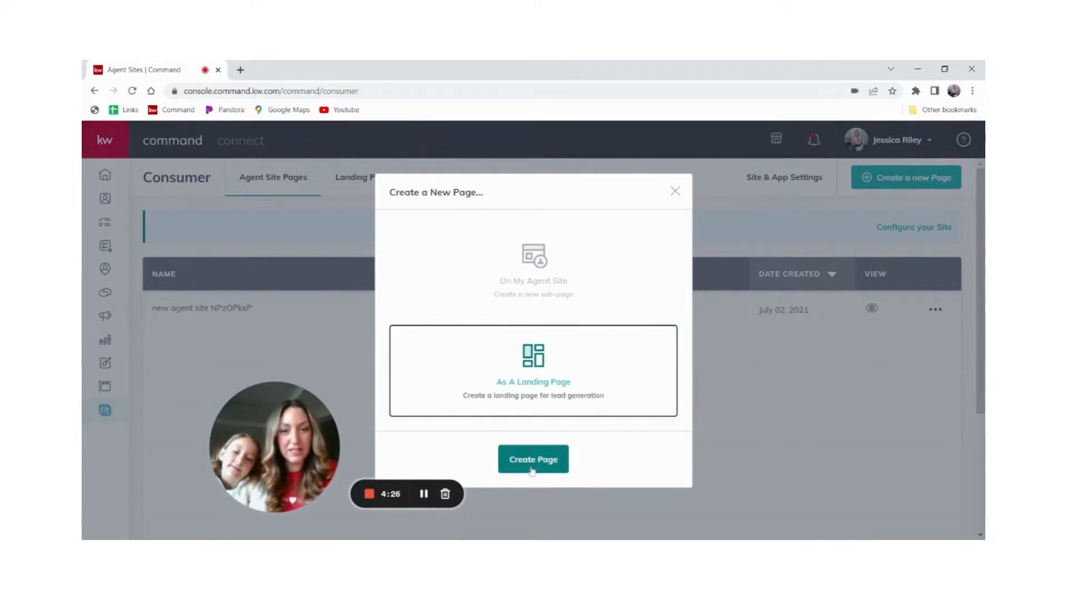
{"action": "left_click", "coordinate": [533, 459]}
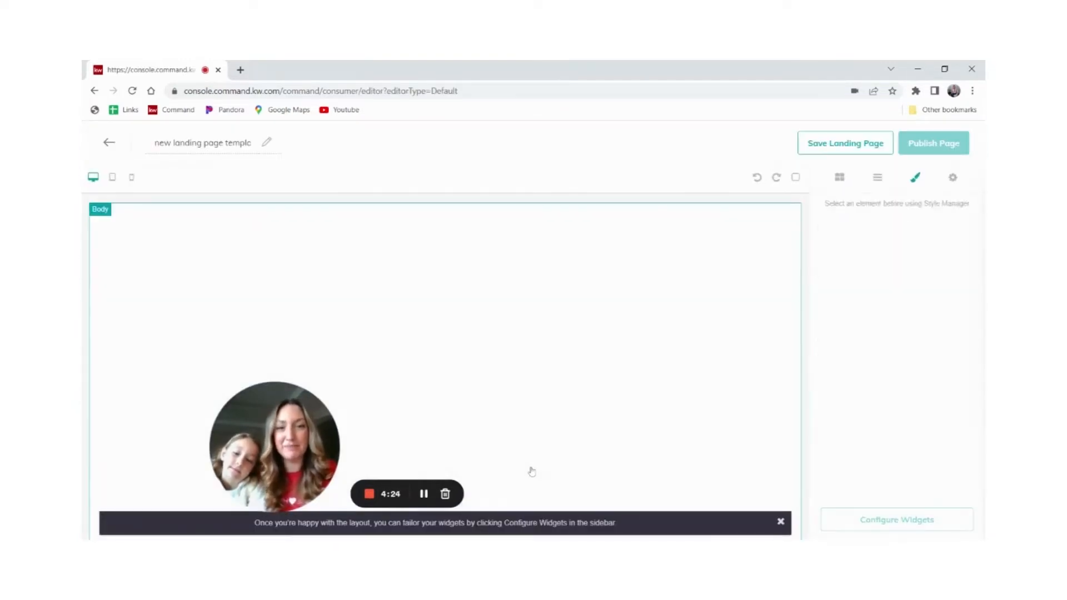
Step: Add Branded Header, Lead Form, Listing and Legal Footer widgets, then bring up Configure Widgets
{"action": "left_click", "coordinate": [839, 178]}
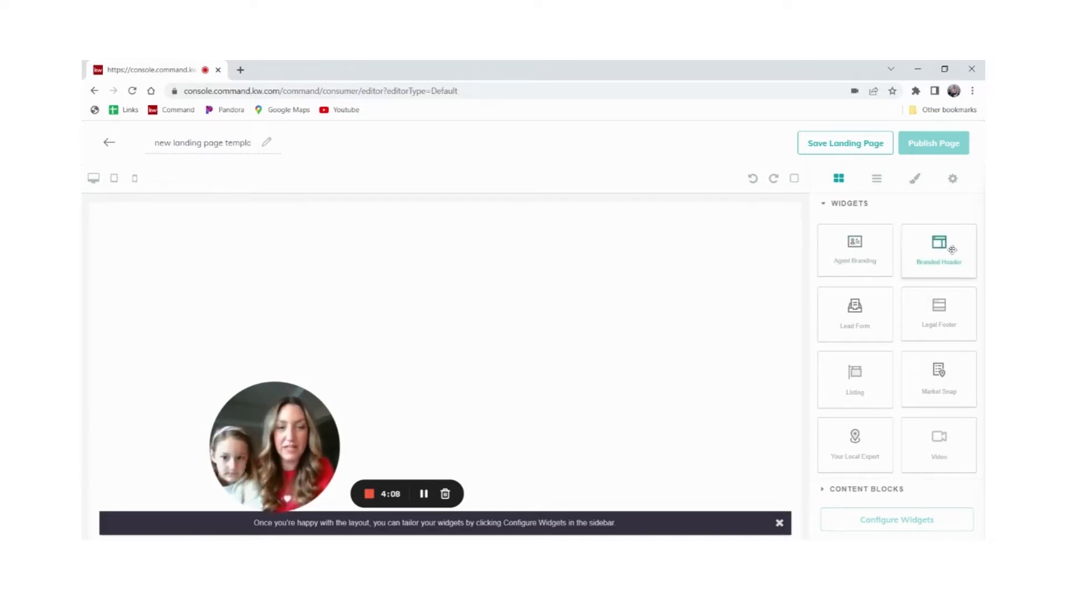
{"action": "left_click", "coordinate": [938, 251]}
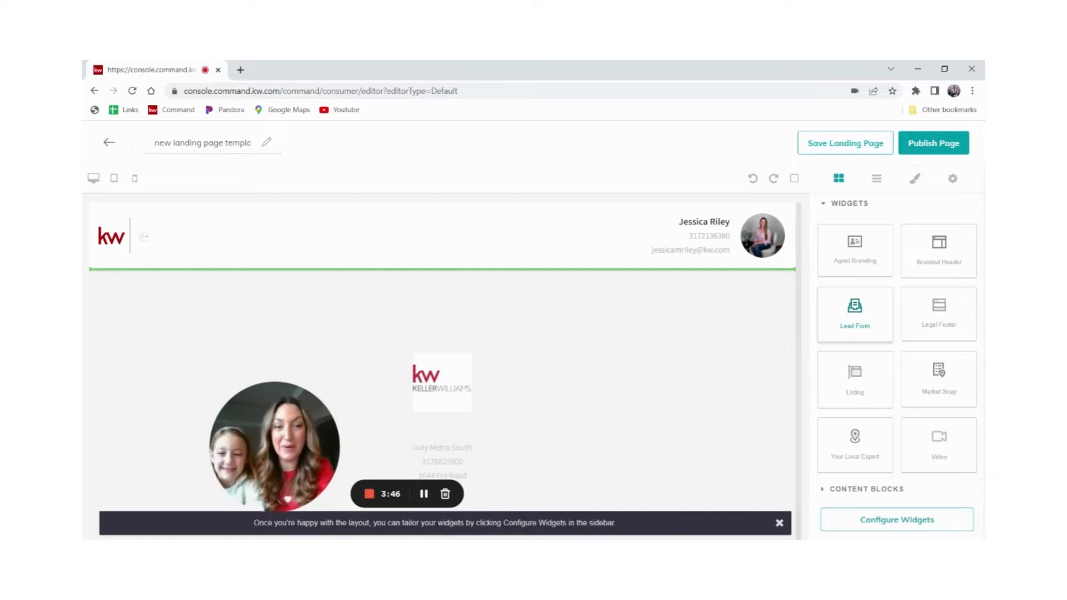
{"action": "left_click", "coordinate": [854, 314]}
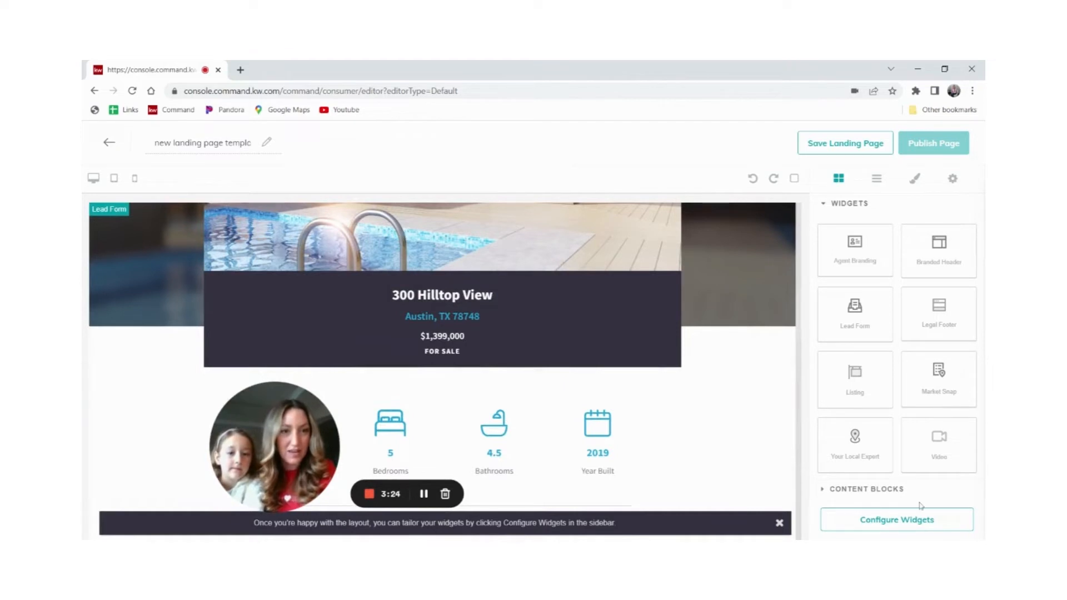
{"action": "left_click", "coordinate": [897, 519]}
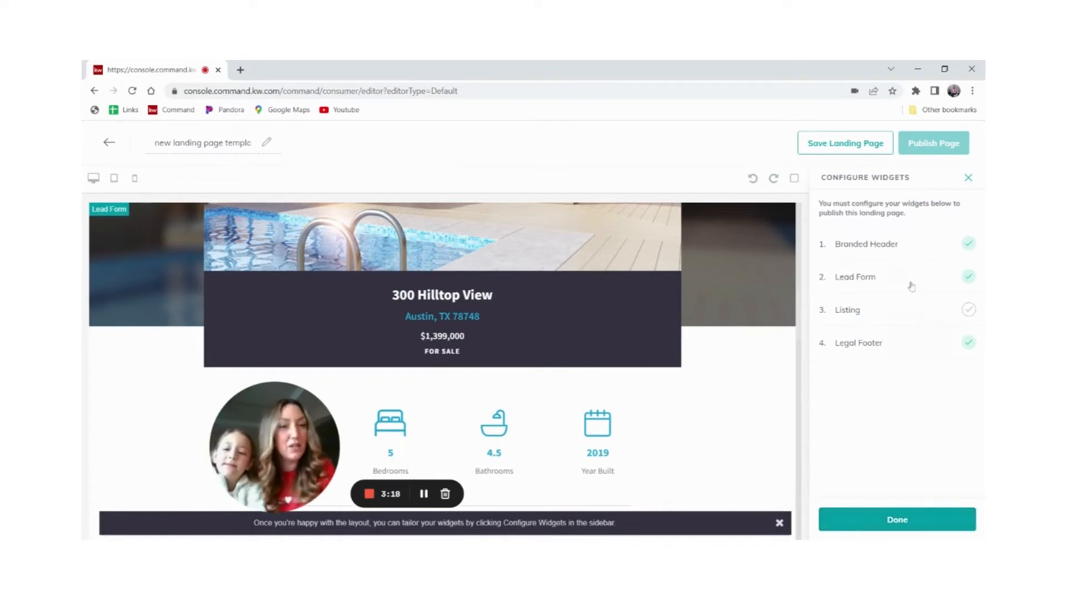
{"action": "mouse_move", "coordinate": [869, 282]}
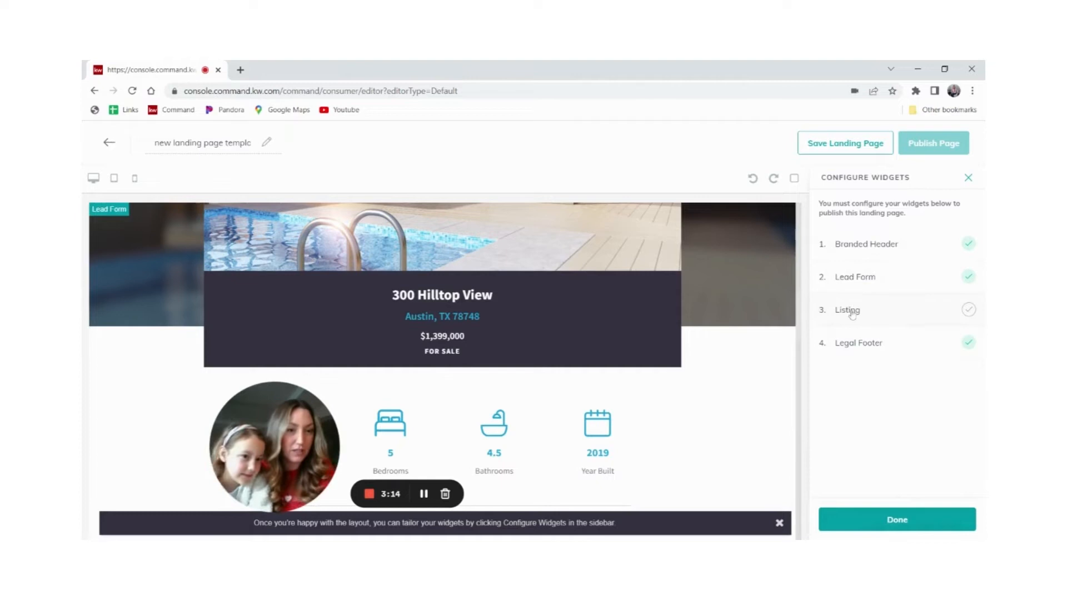
Step: Set the Listing widget to 1560 Ironwood Ln. from MLS listings, apply it, and review the preview
{"action": "left_click", "coordinate": [847, 310]}
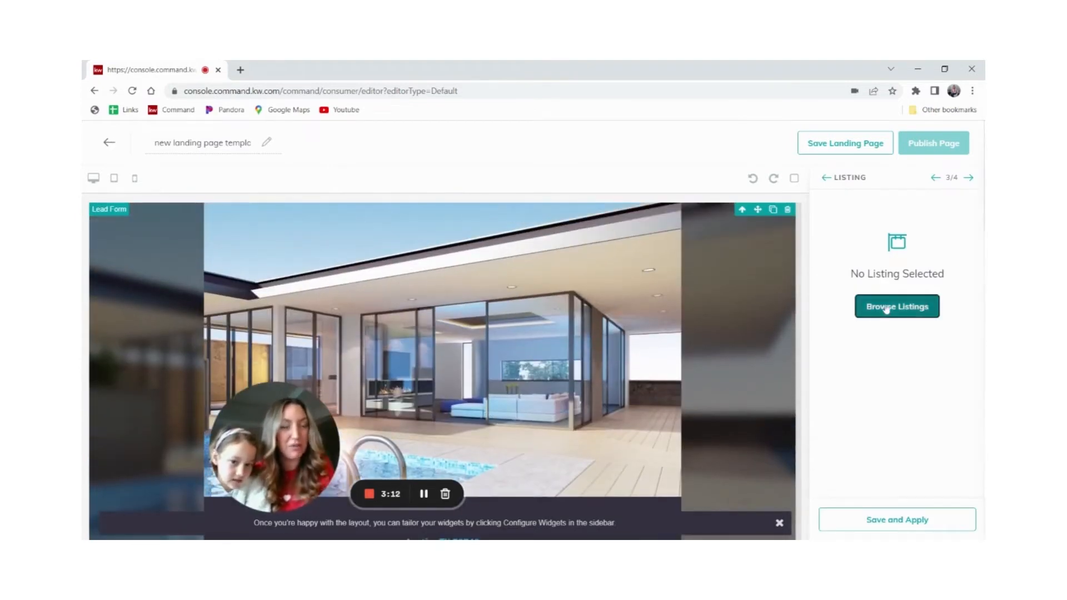
{"action": "left_click", "coordinate": [897, 306]}
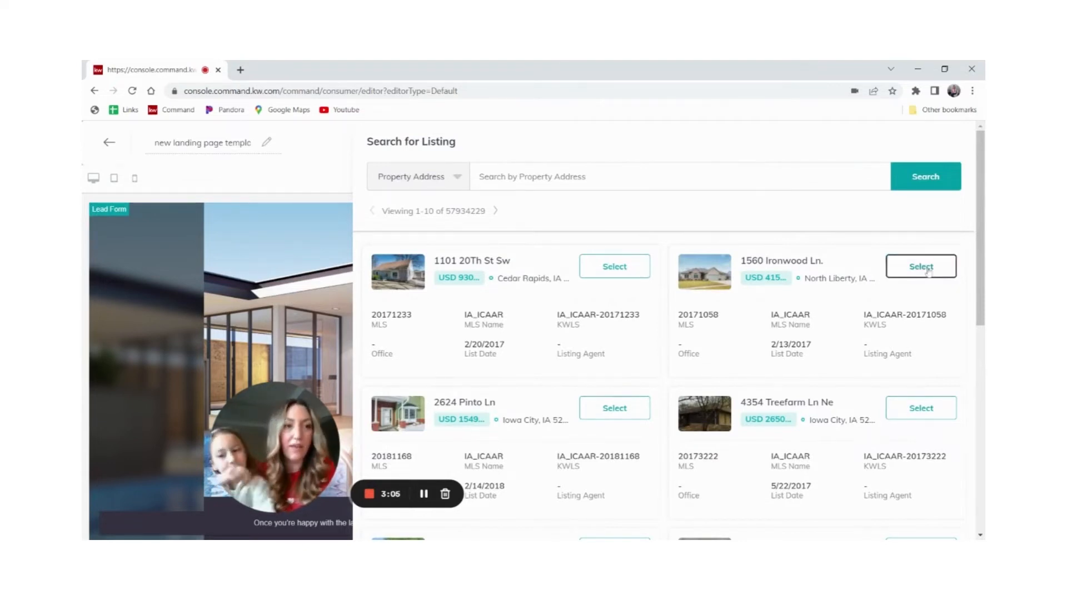
{"action": "left_click", "coordinate": [921, 267]}
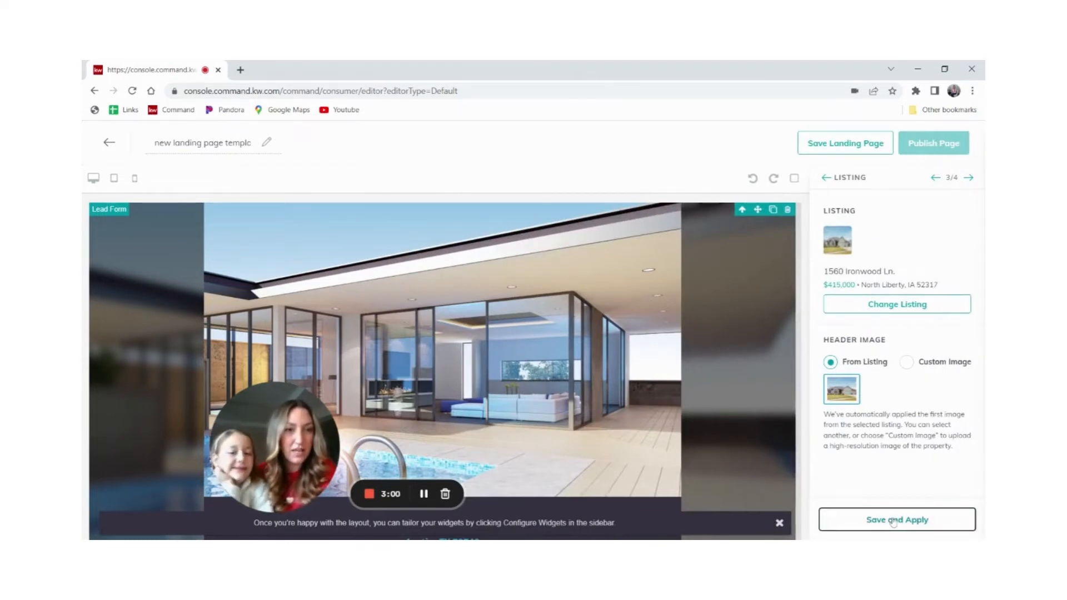
{"action": "left_click", "coordinate": [896, 519]}
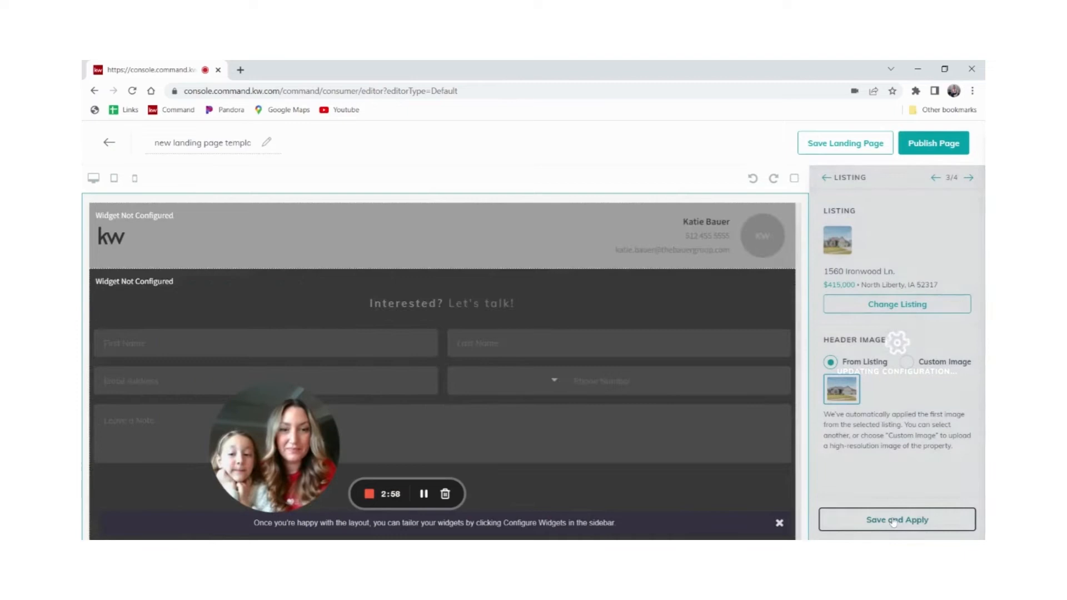
{"action": "left_click", "coordinate": [897, 519]}
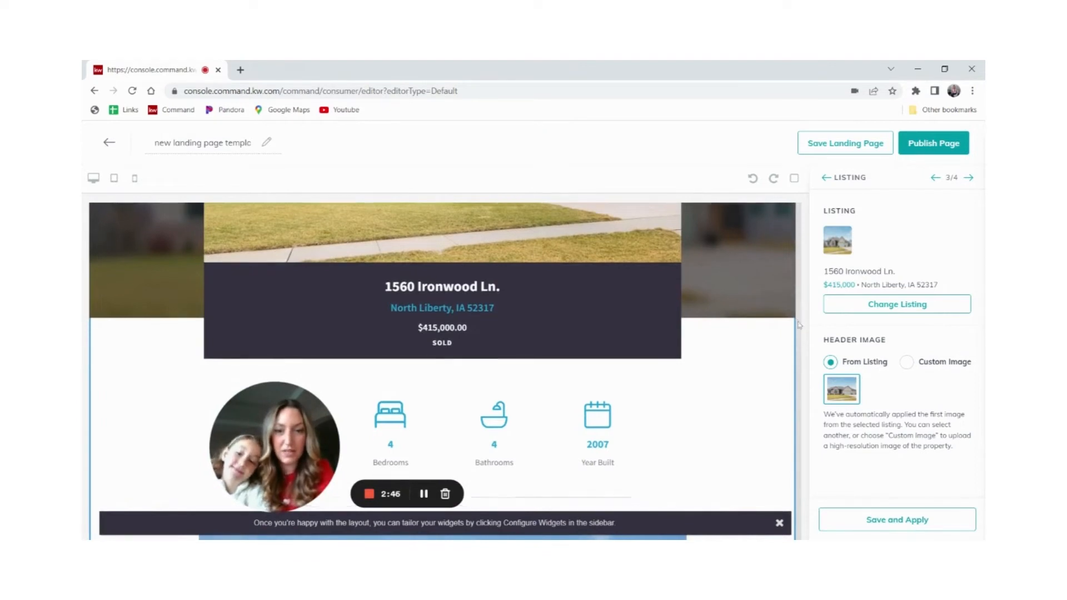
{"action": "scroll", "scroll_direction": "down", "scroll_amount": 3}
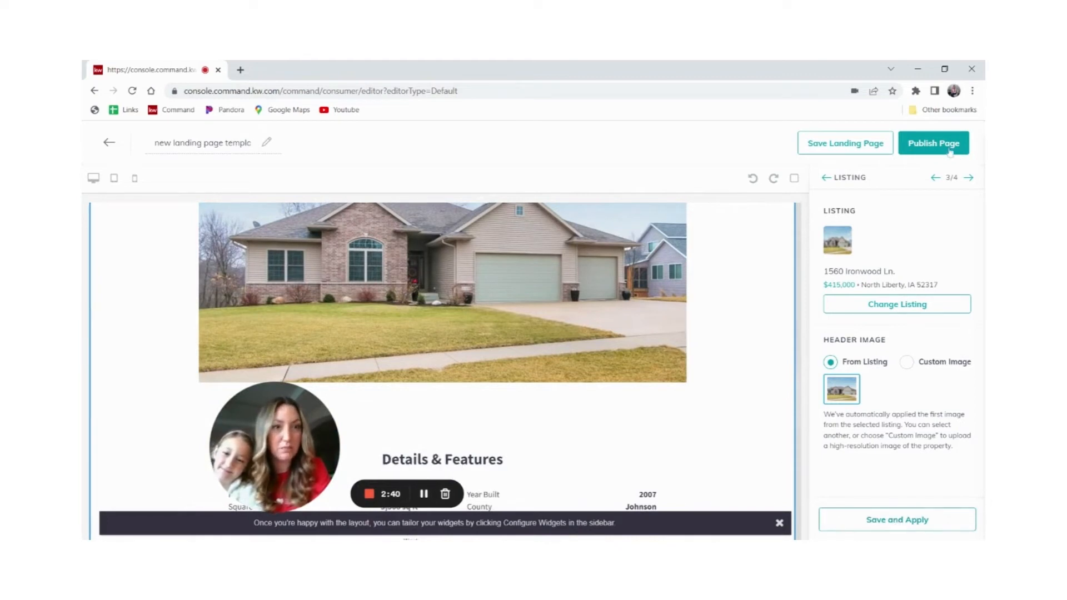
Step: Publish the landing page, confirm the update, and view the Landing Pages list
{"action": "left_click", "coordinate": [933, 143]}
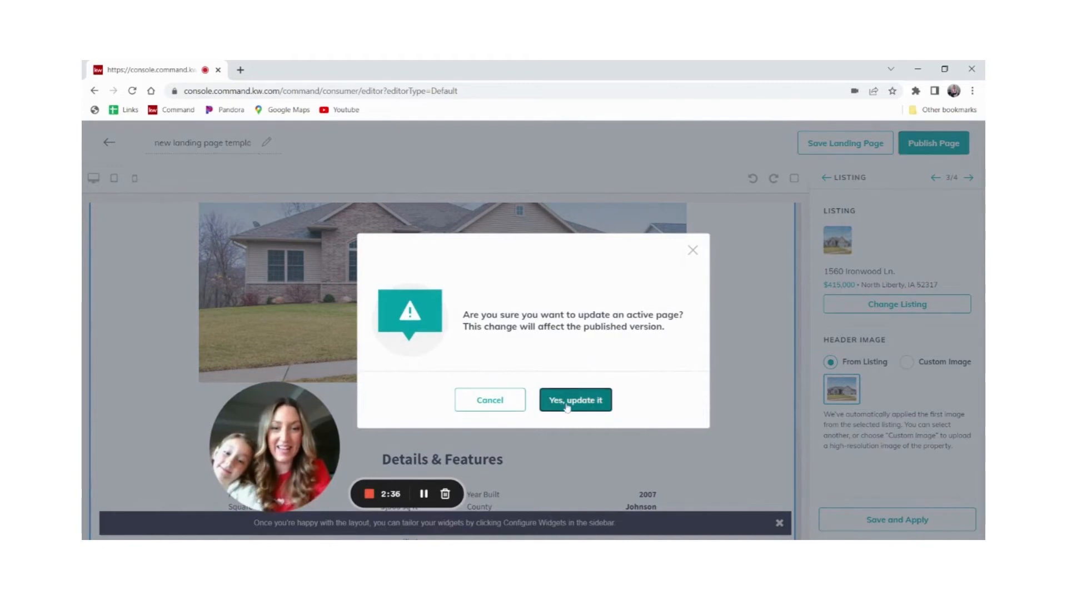
{"action": "left_click", "coordinate": [575, 400]}
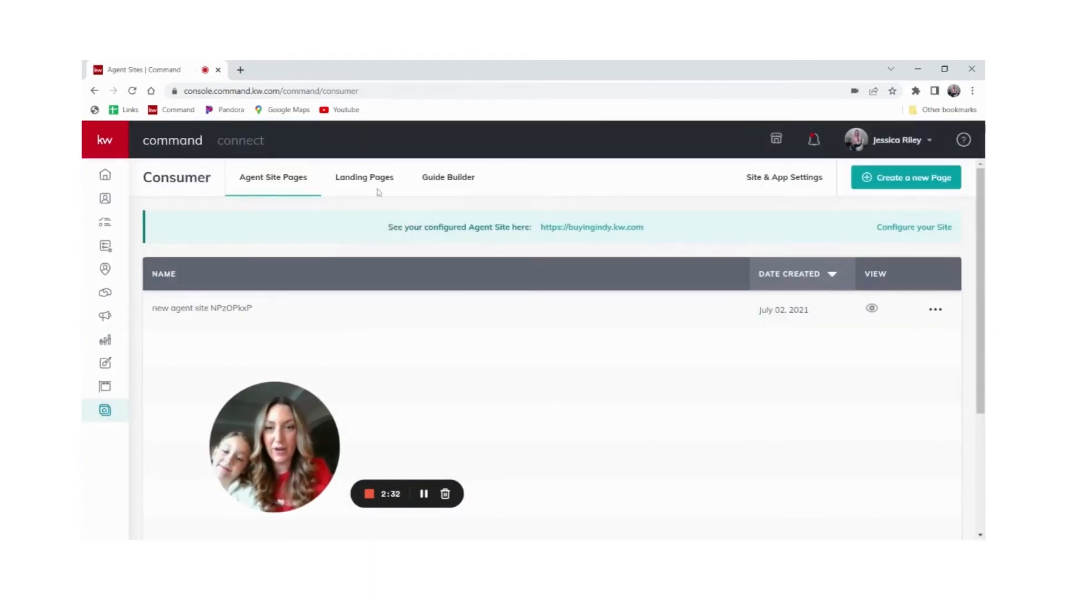
{"action": "left_click", "coordinate": [364, 177]}
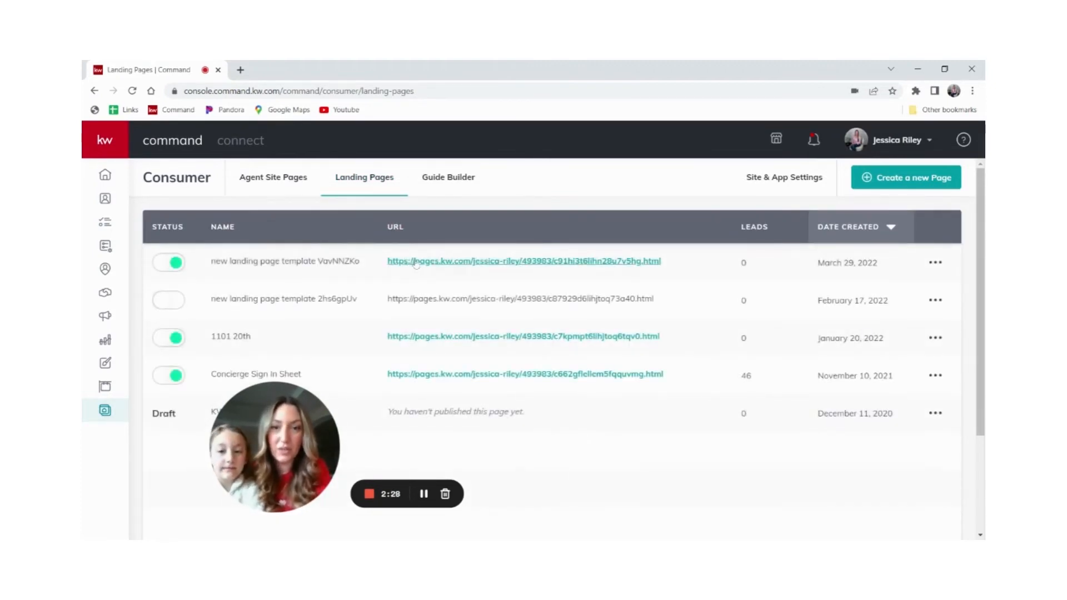
Step: Open the new page's public URL and scroll through the live lead form, listing and footer
{"action": "left_click", "coordinate": [522, 261]}
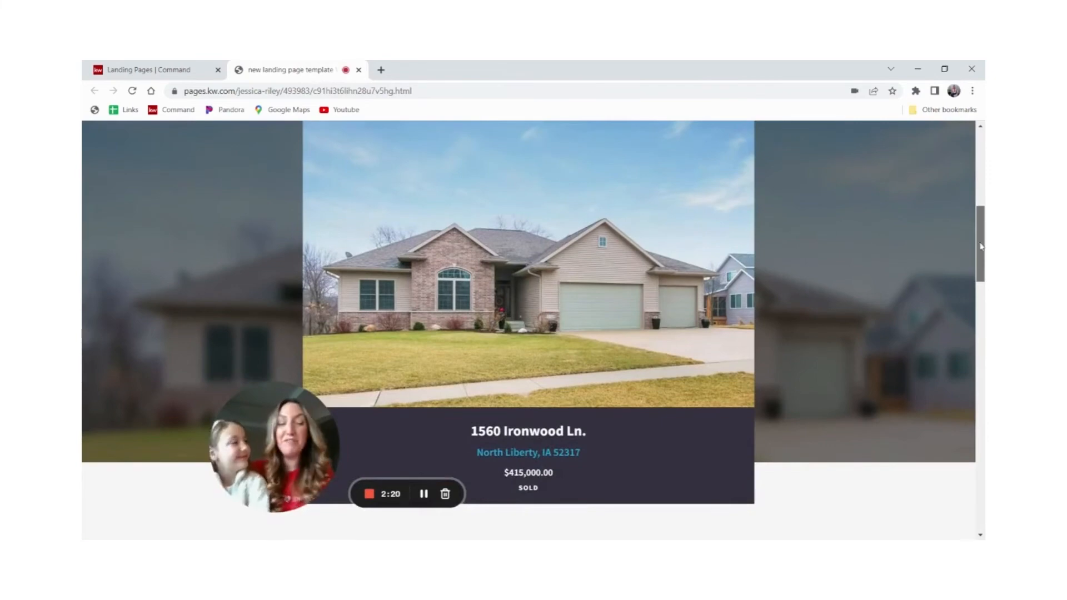
{"action": "scroll", "scroll_direction": "down", "scroll_amount": 3}
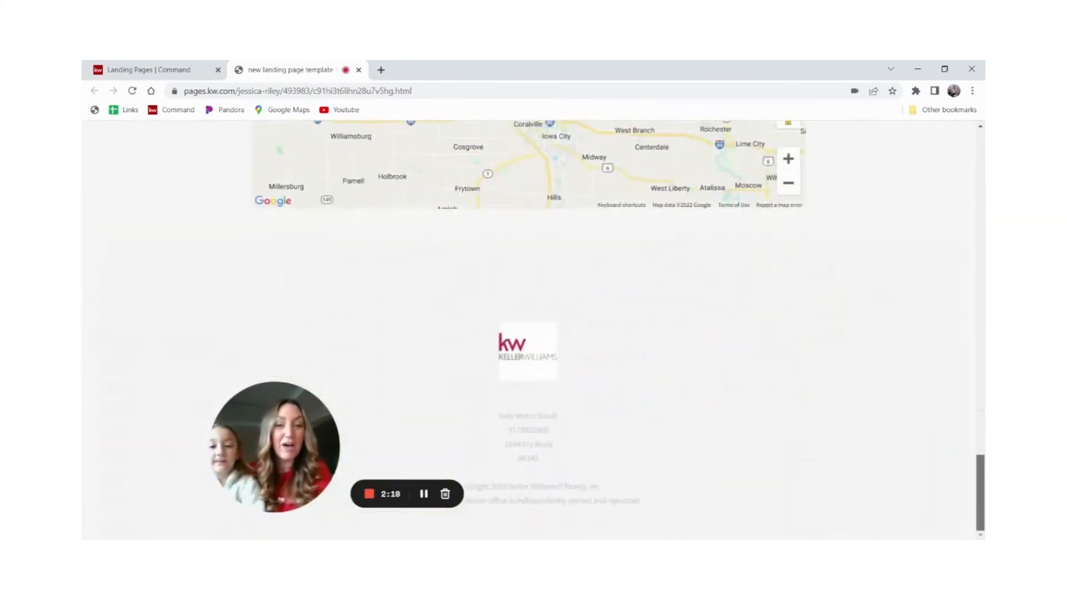
{"action": "scroll", "scroll_direction": "up", "scroll_amount": 3}
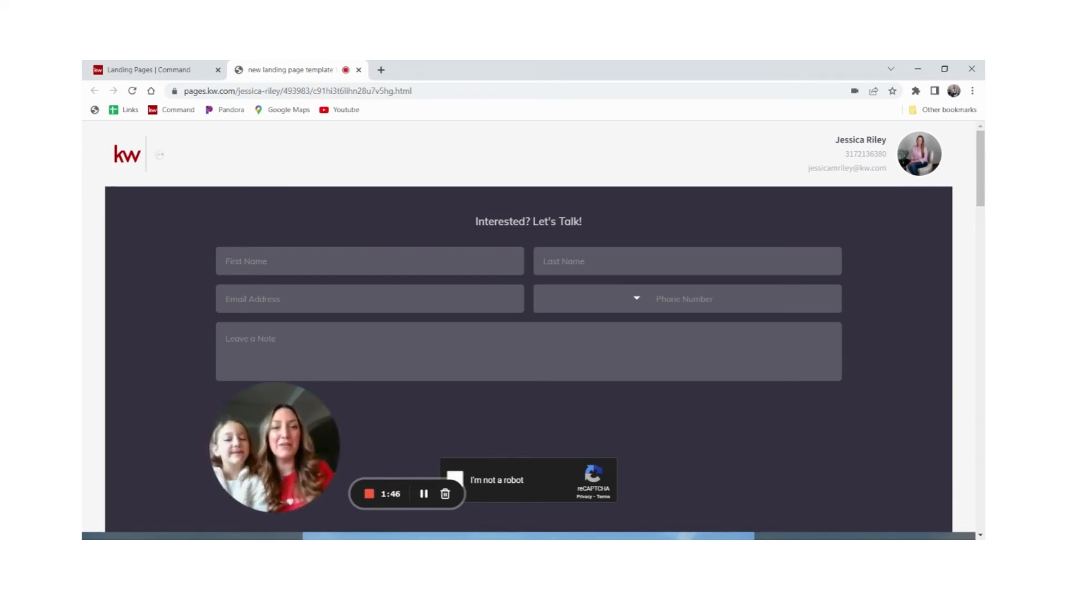
{"action": "mouse_move", "coordinate": [470, 242]}
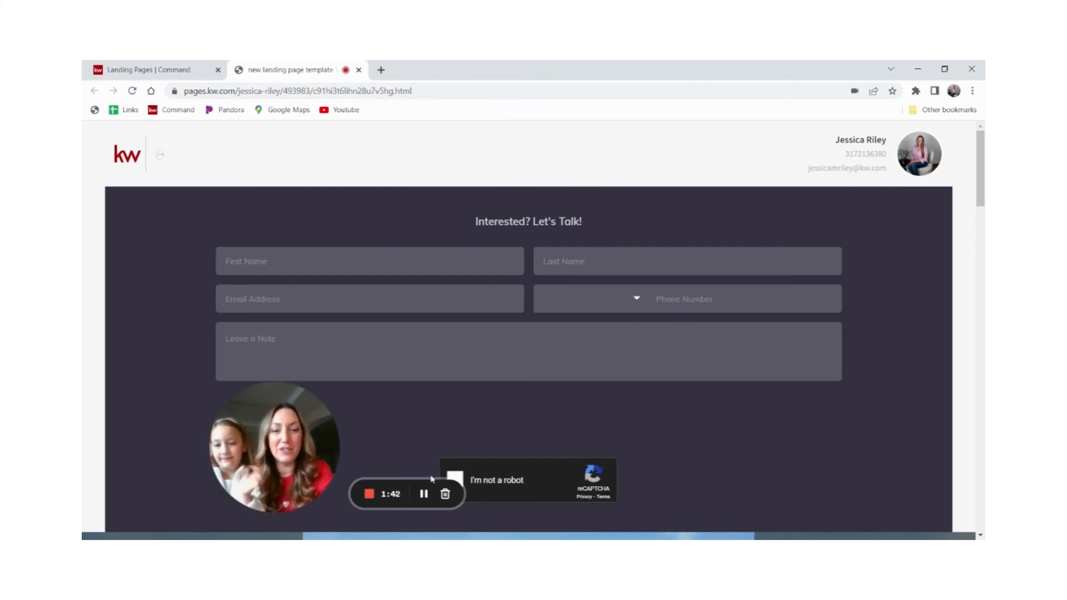
{"action": "mouse_move", "coordinate": [423, 493]}
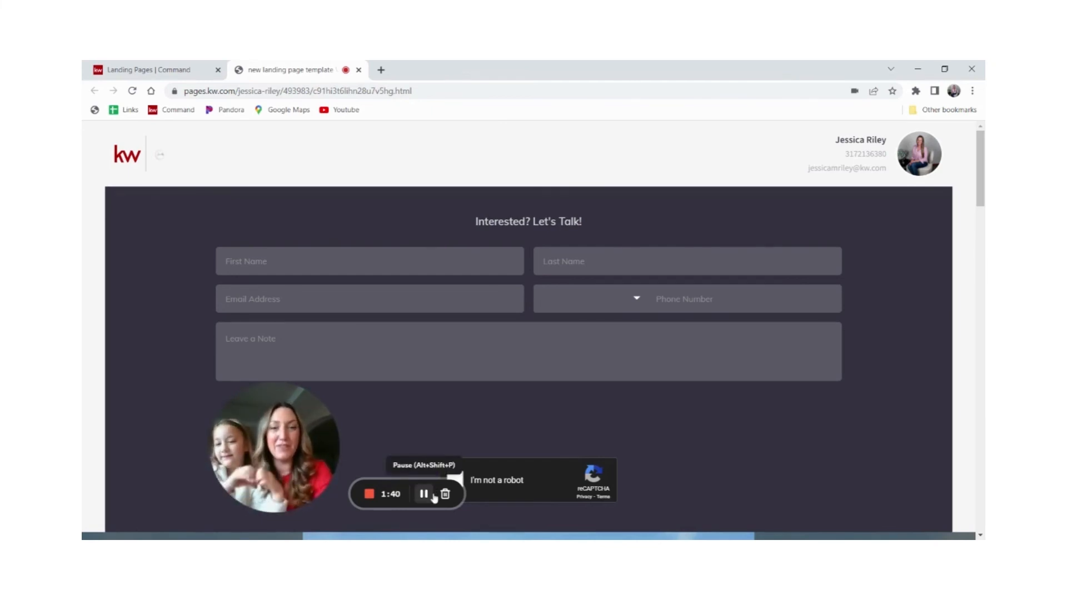